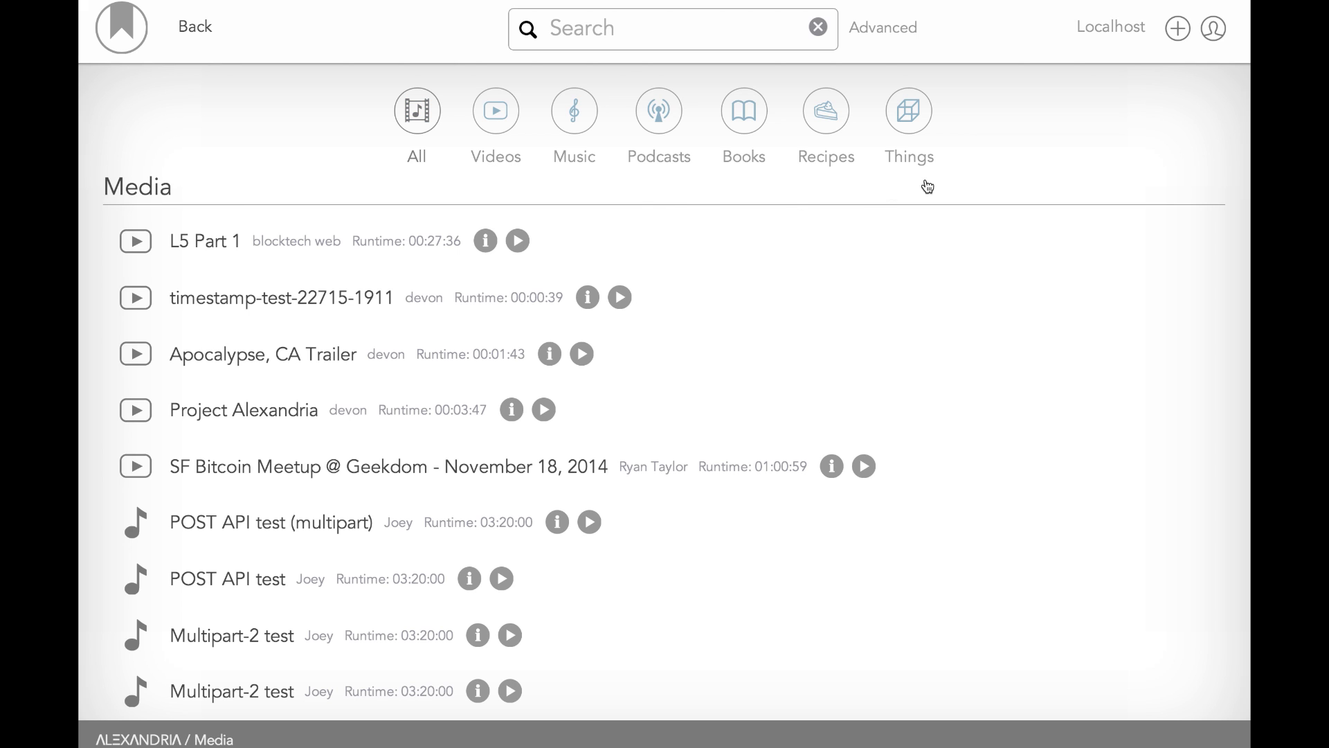
Step: Bring up the account options menu from the top-right profile icon
left_click(1213, 27)
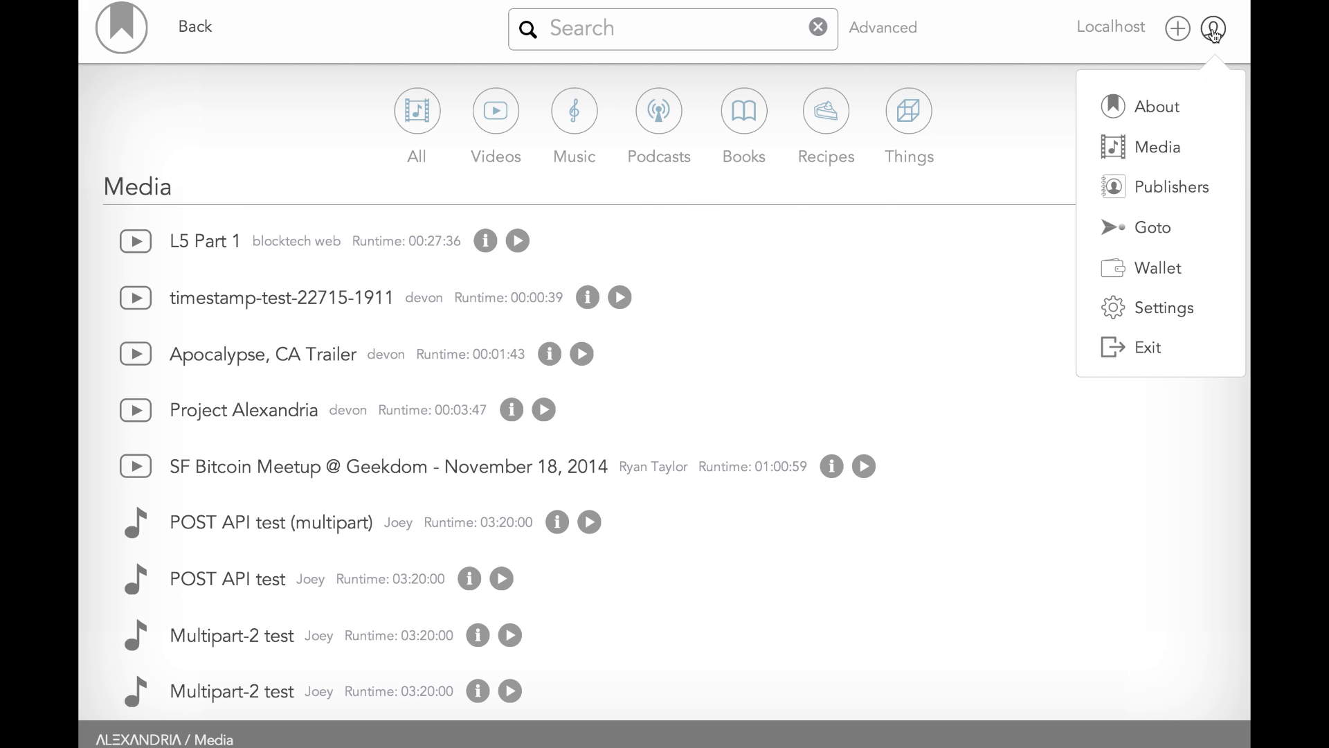
Step: Log in to the Wallet page with username 'dre' and its password via Connect
left_click(1158, 267)
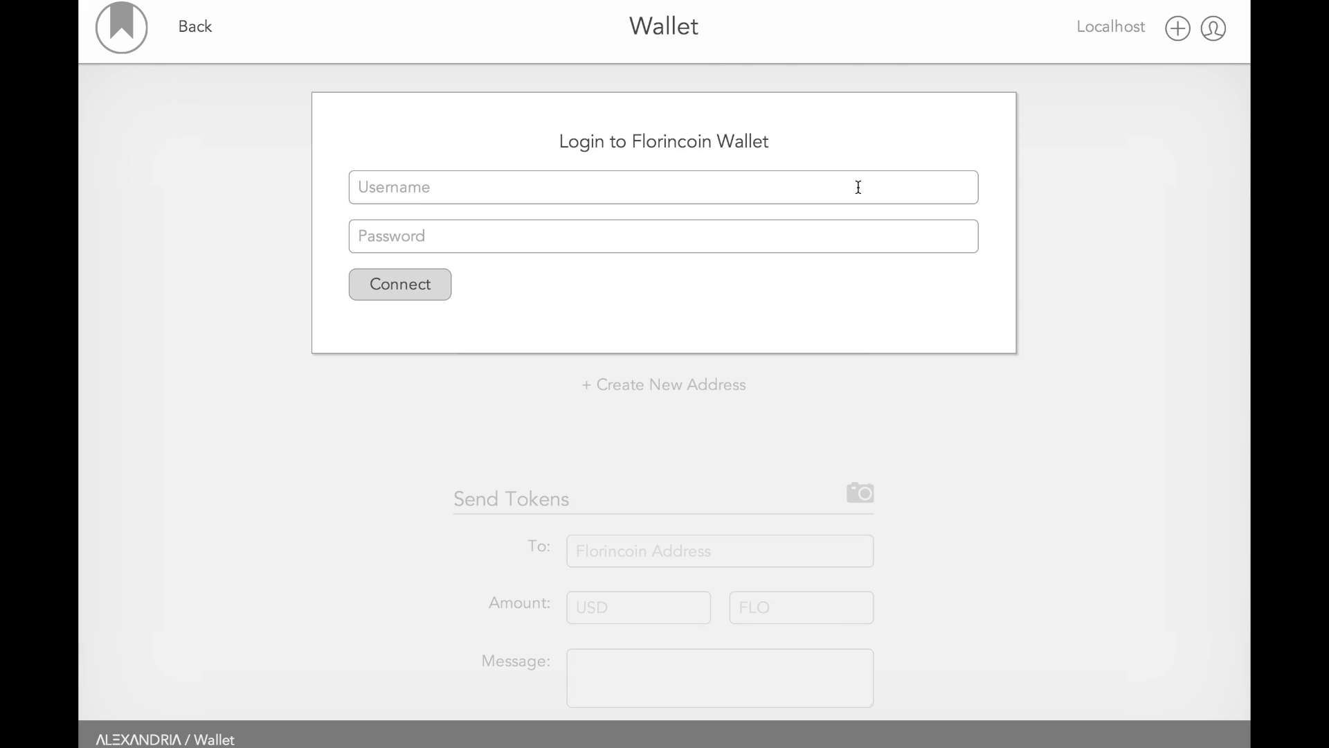
type("dread")
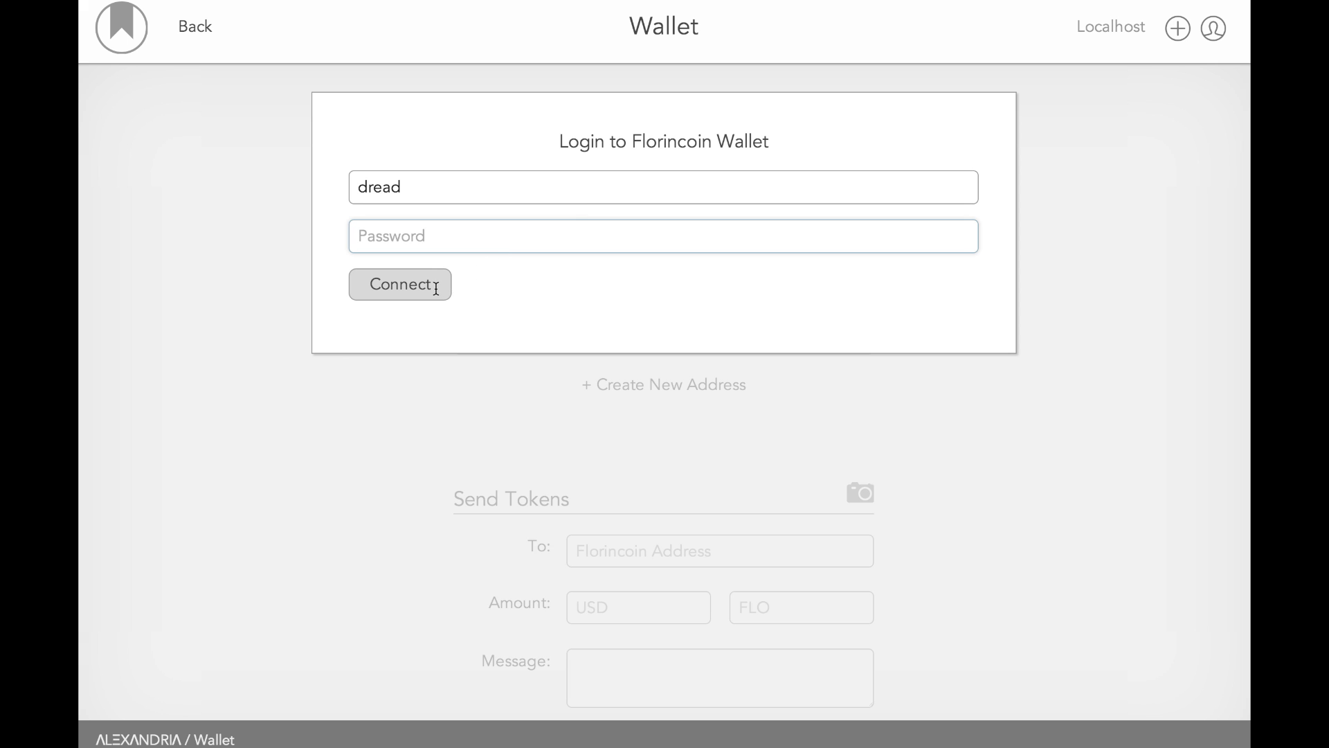
type("password")
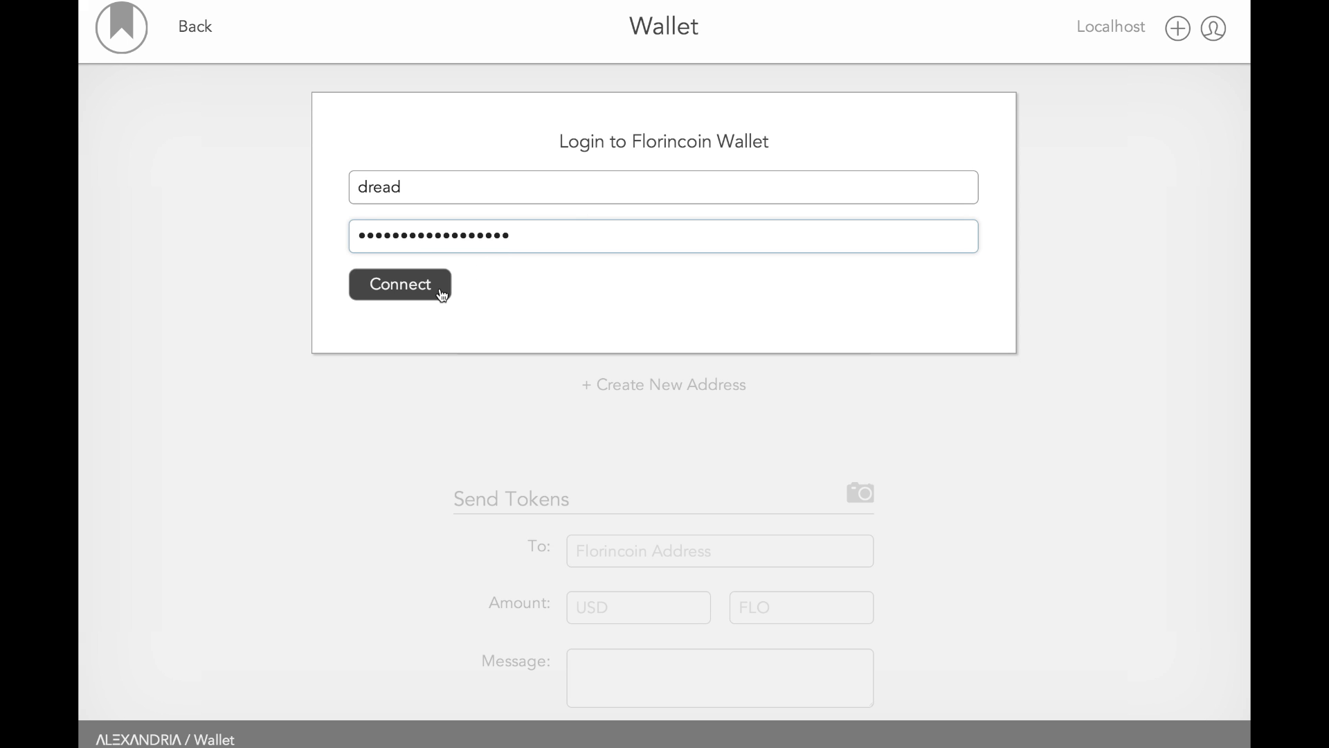
left_click(399, 284)
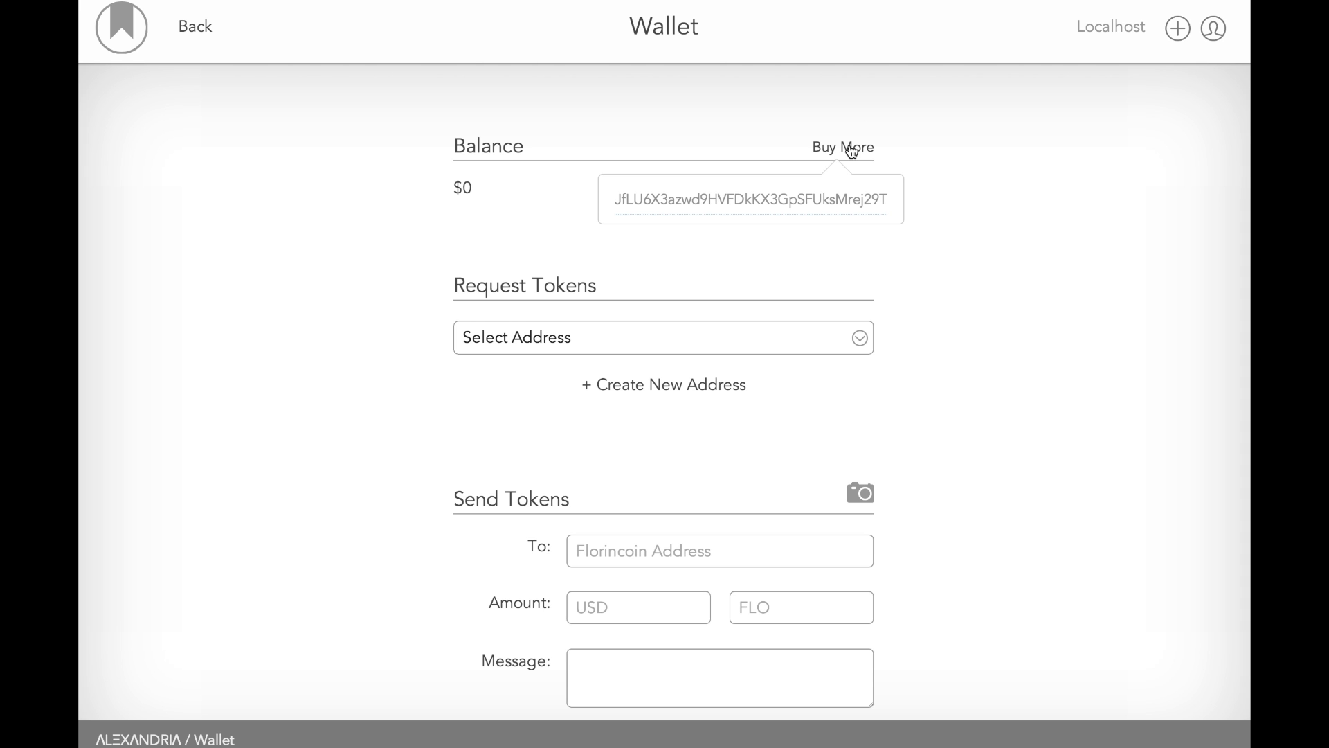
Step: Select the Buy More Florincoin deposit address in the popup for copying
double_click(751, 199)
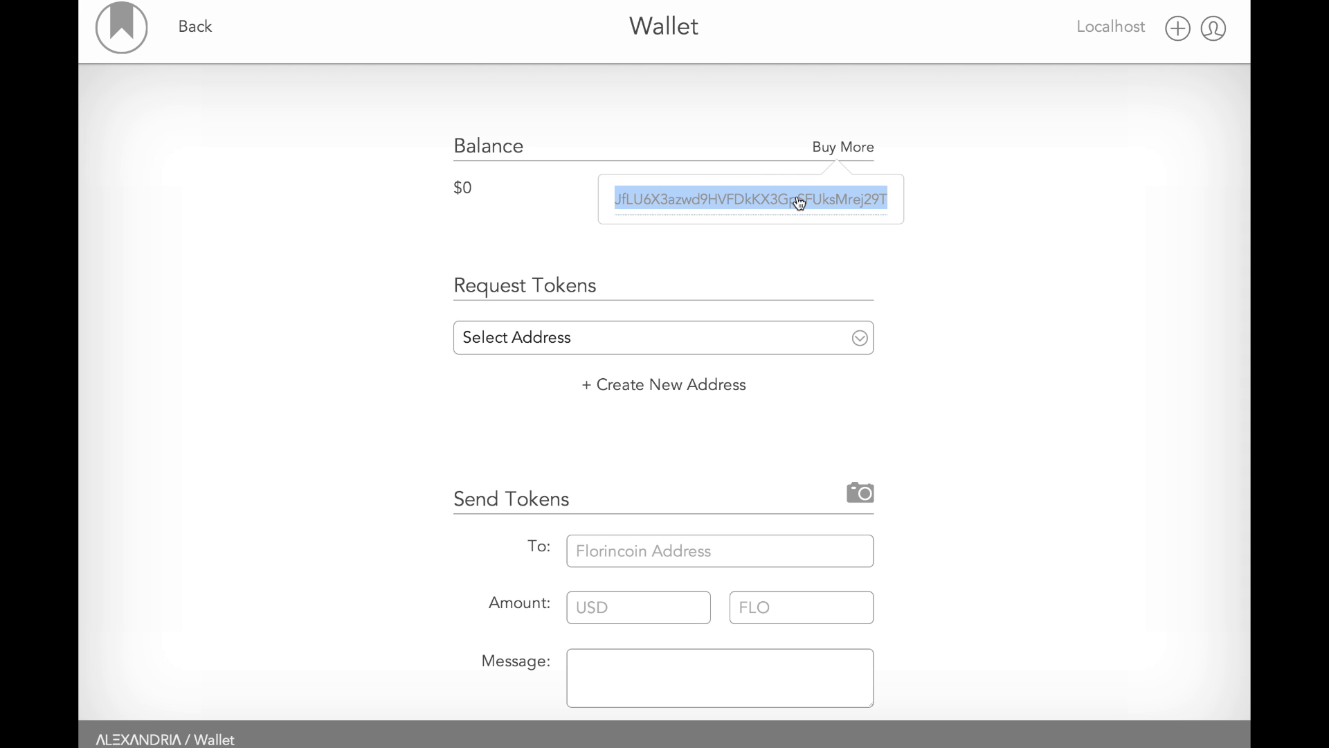
mouse_move(952, 205)
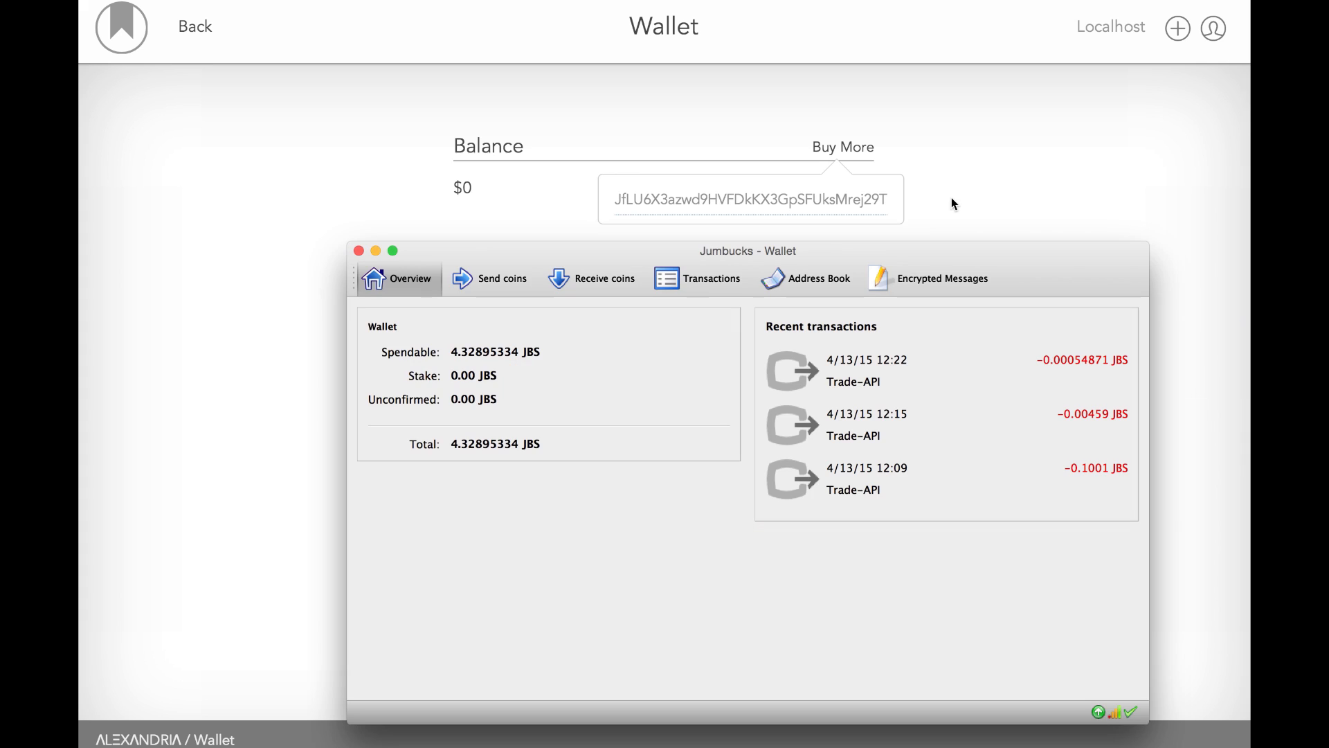
Step: Fill the Send coins form with the pasted deposit address and label Trade-API
left_click(502, 278)
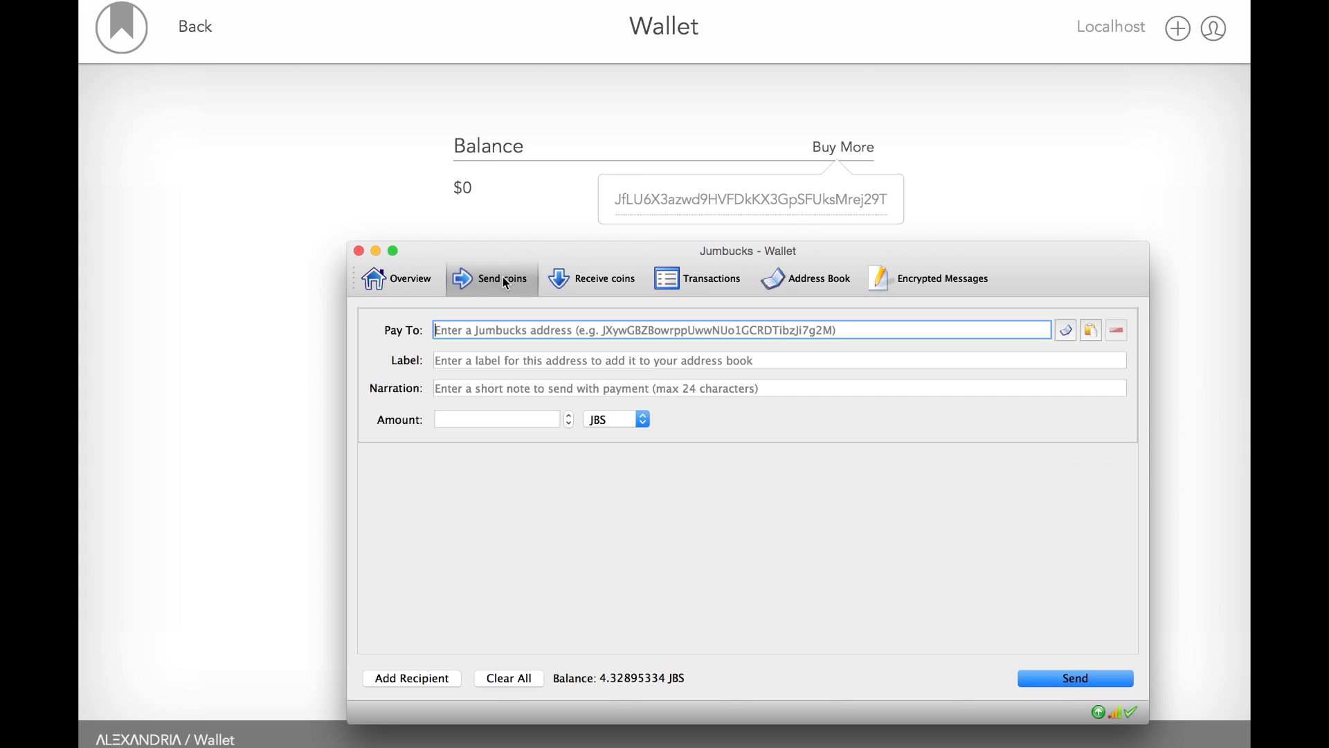
type("Trade-API")
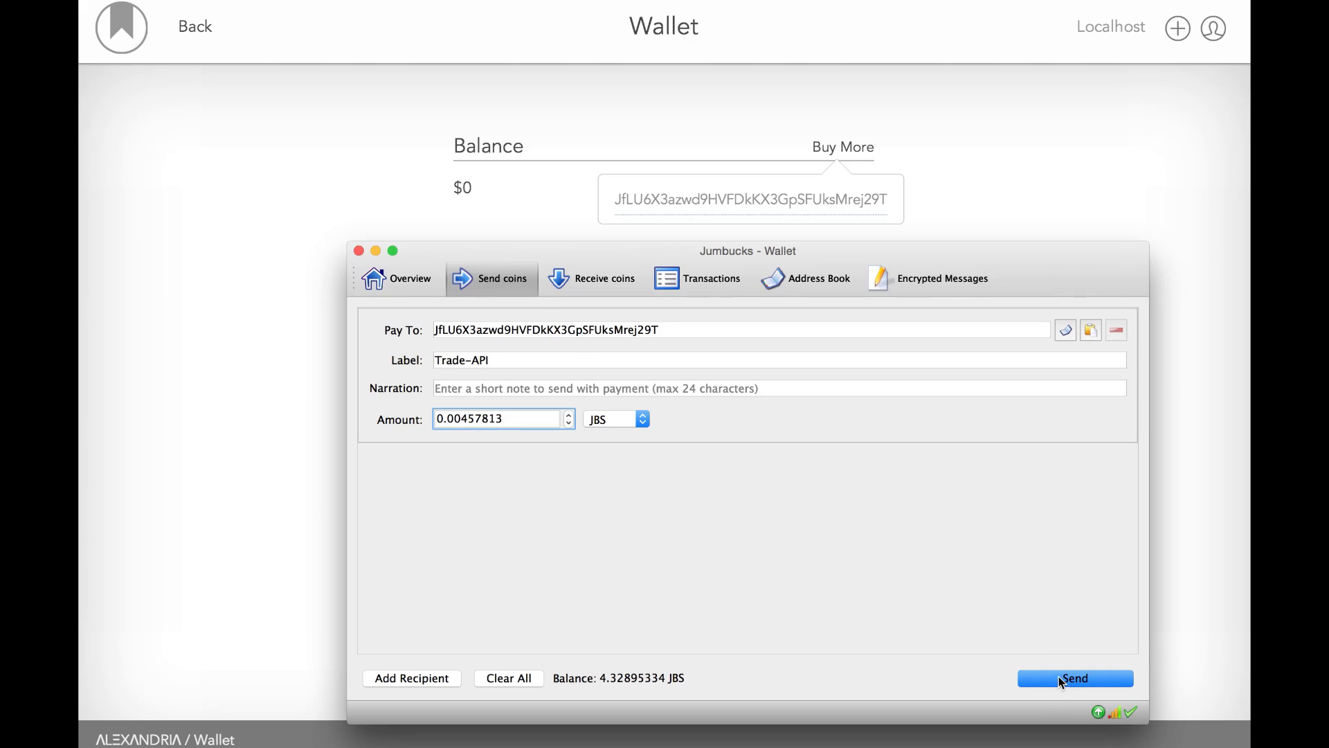
Step: Send the 0.00457813 JBS to Trade-API, confirming the payment and the 0.0001 JBS fee
left_click(1074, 677)
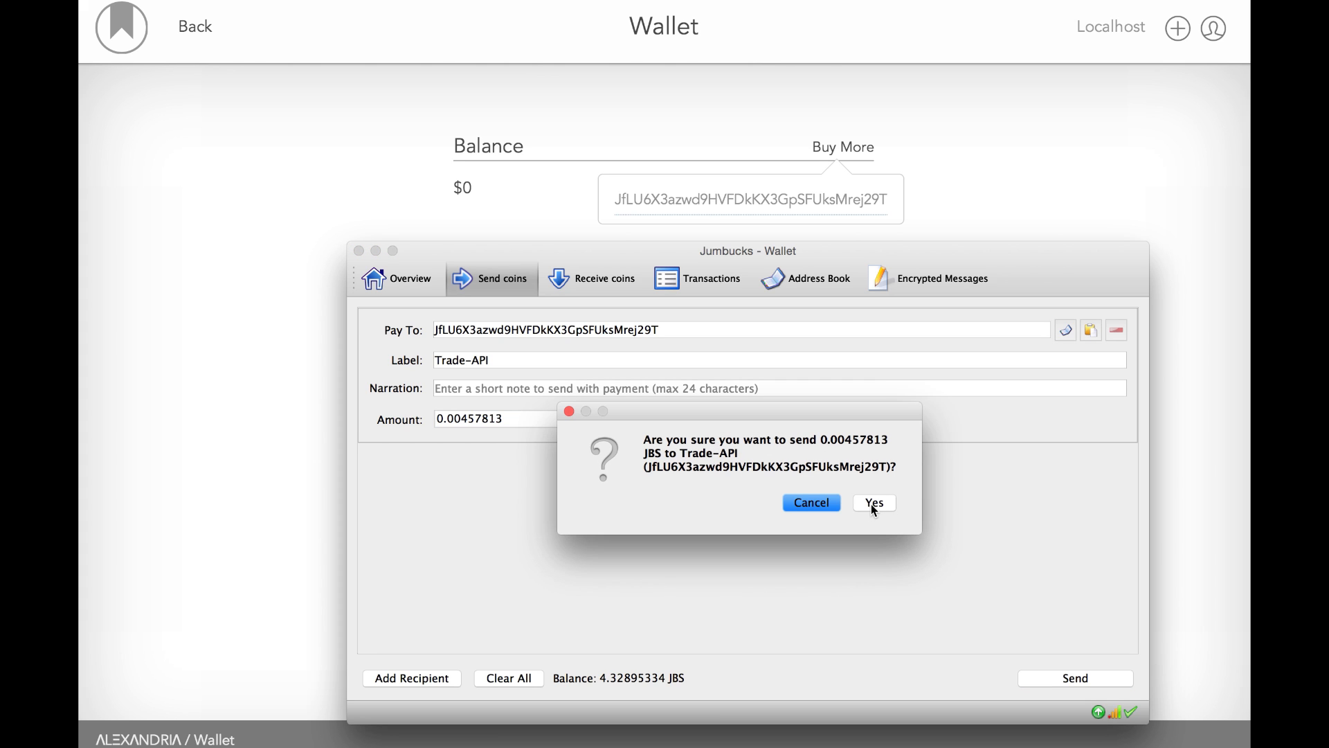
left_click(874, 501)
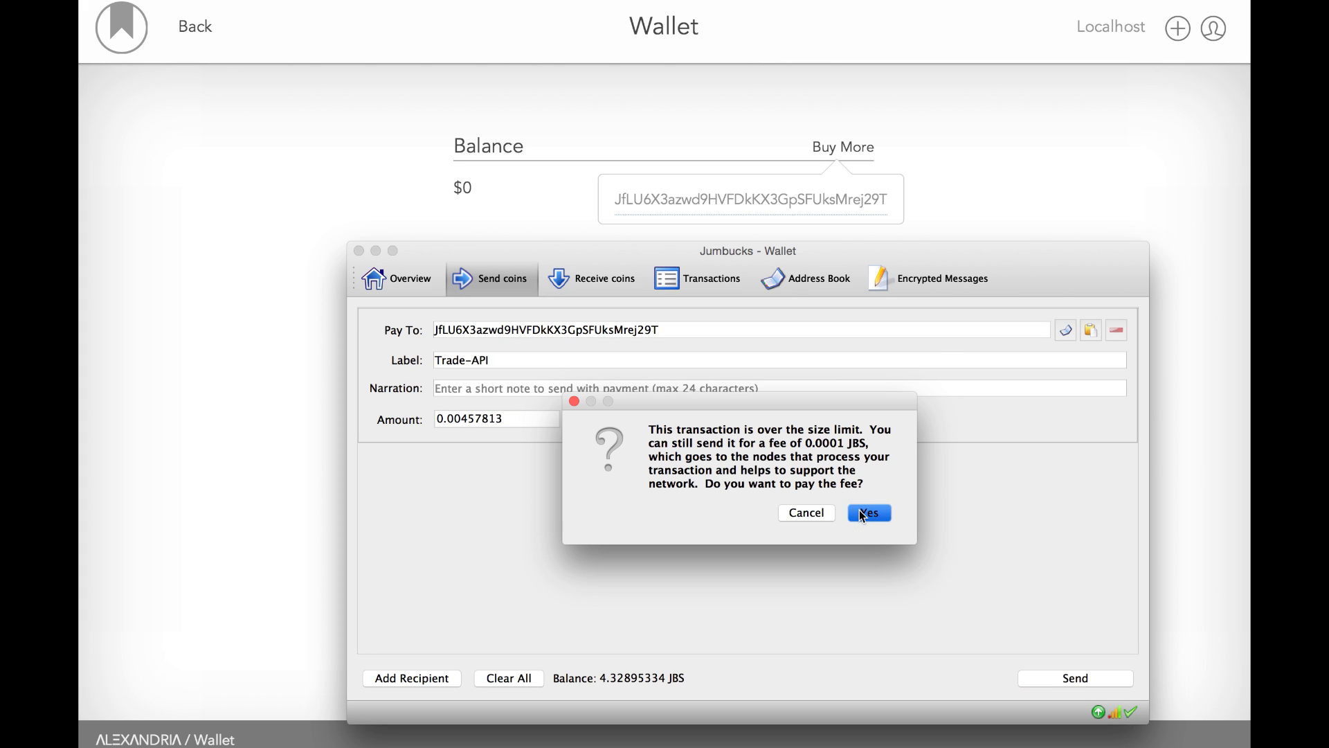
left_click(868, 512)
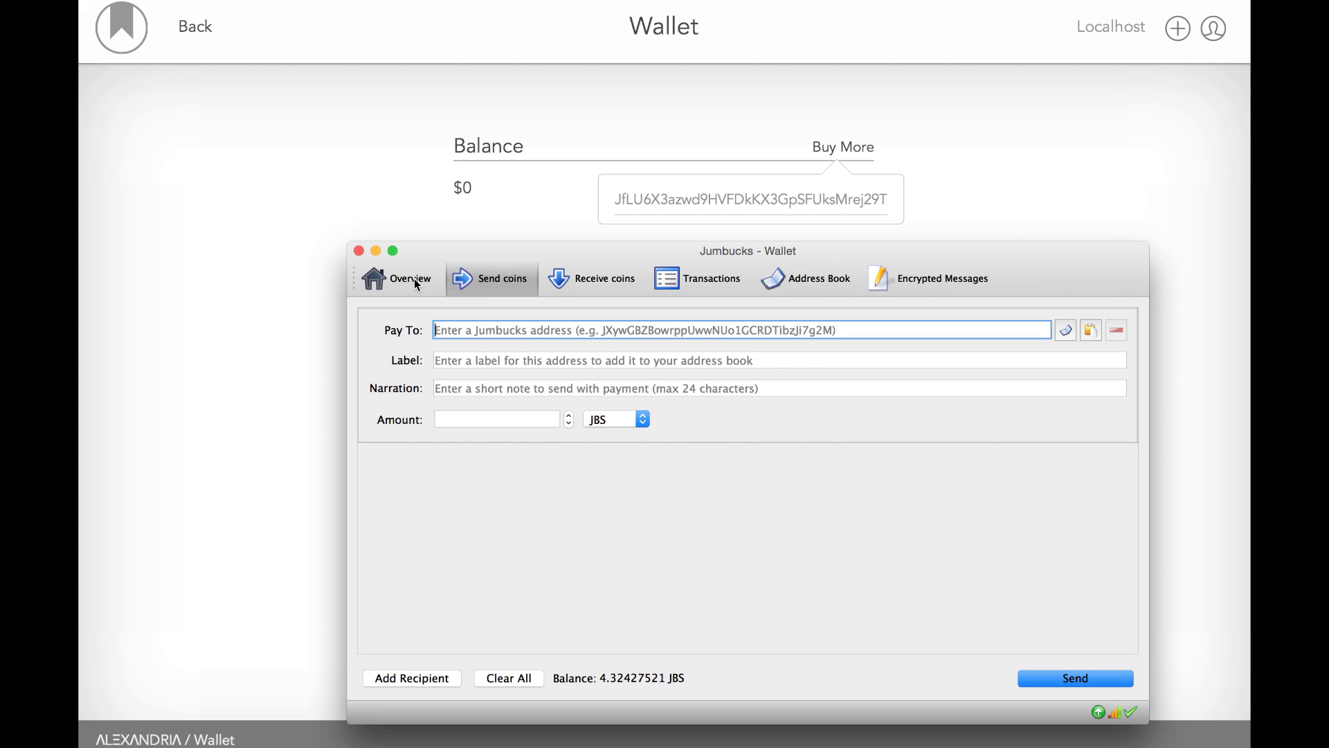
Step: Check the Overview summary then the Transactions history listing the unconfirmed Trade-API payment
left_click(410, 278)
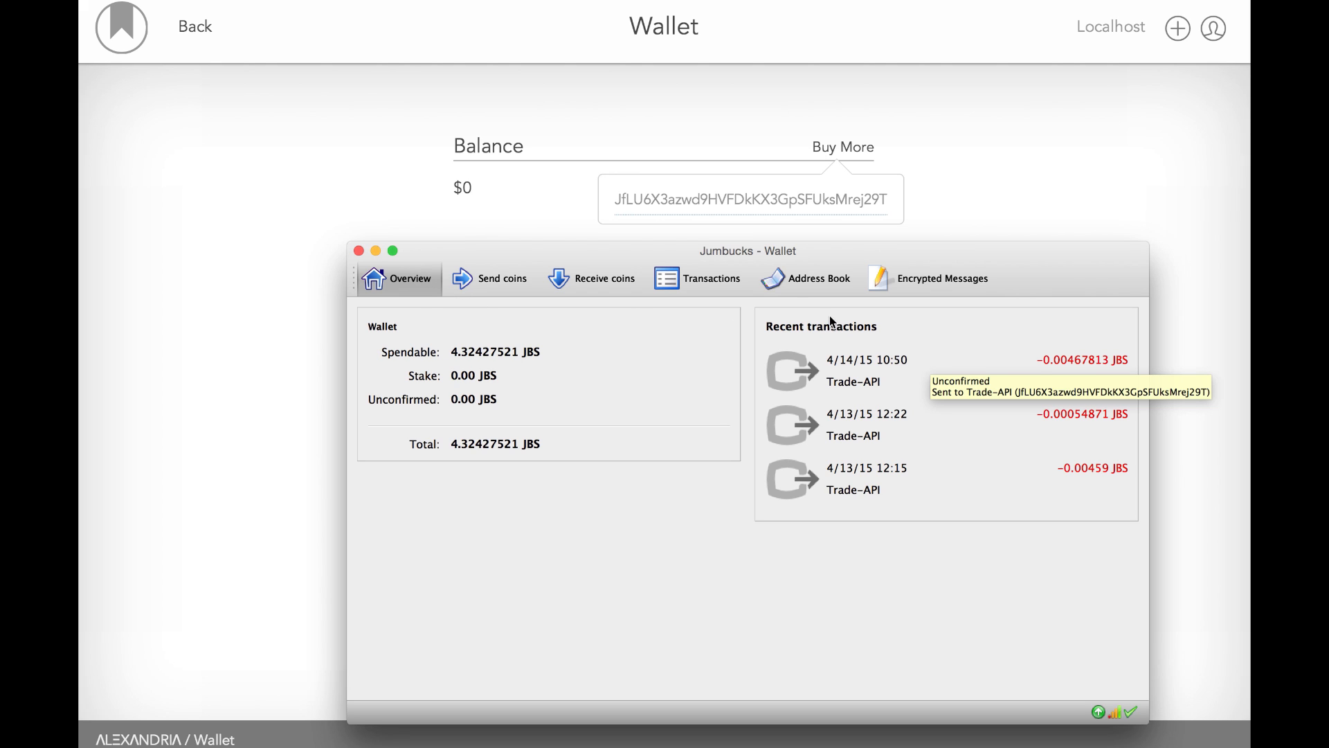
left_click(710, 278)
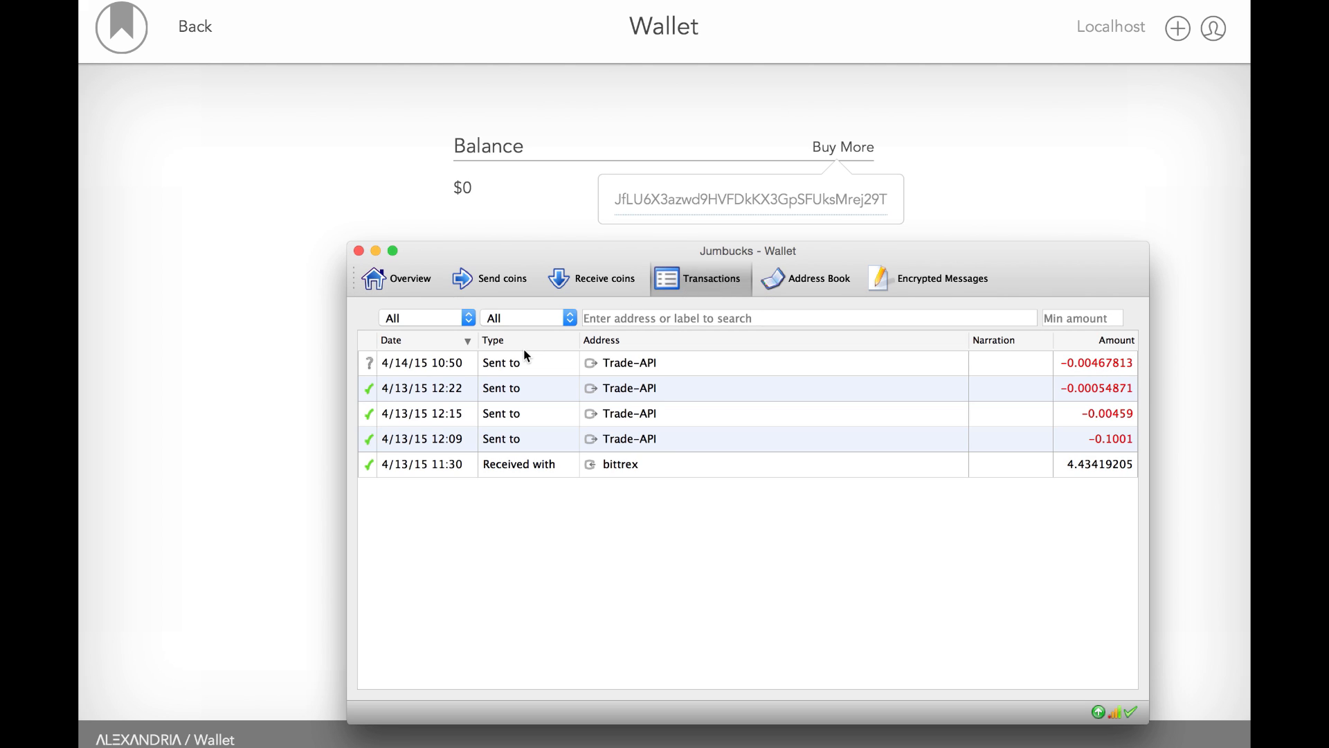